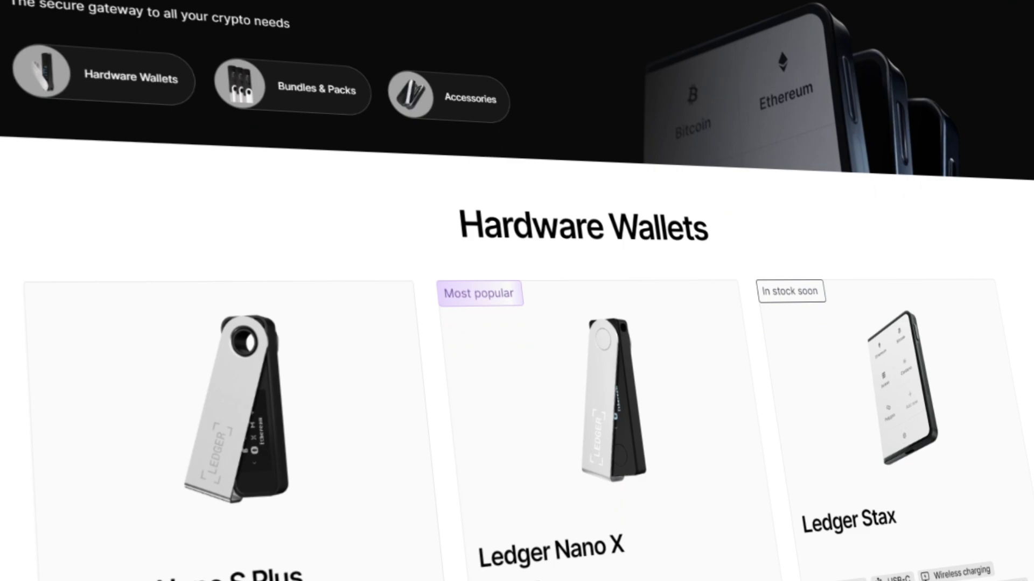
Reload the Blum mini app page via its ⋯ menu while 'Waitlist is paused' shows
scroll("down", 3)
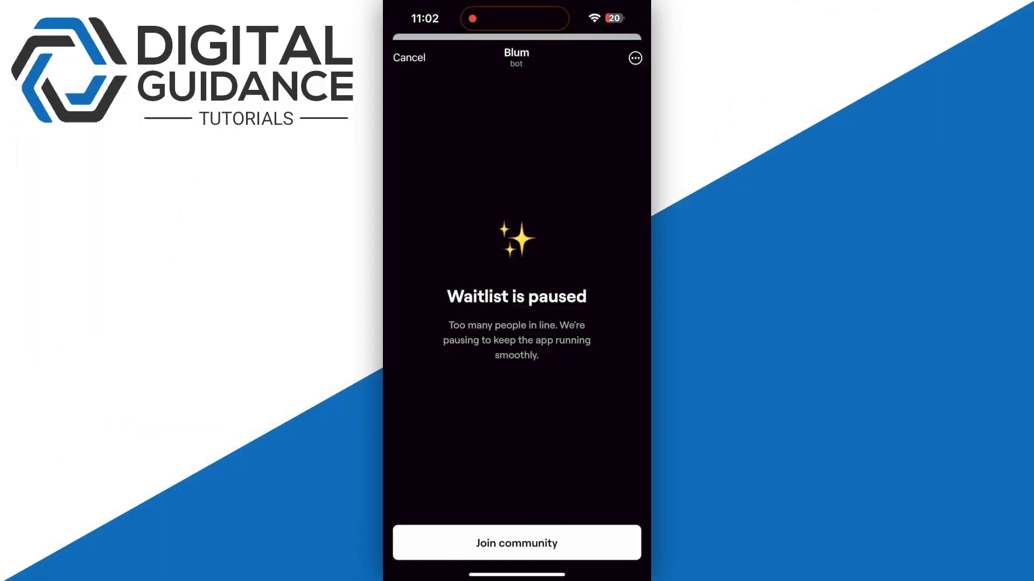
left_click(633, 58)
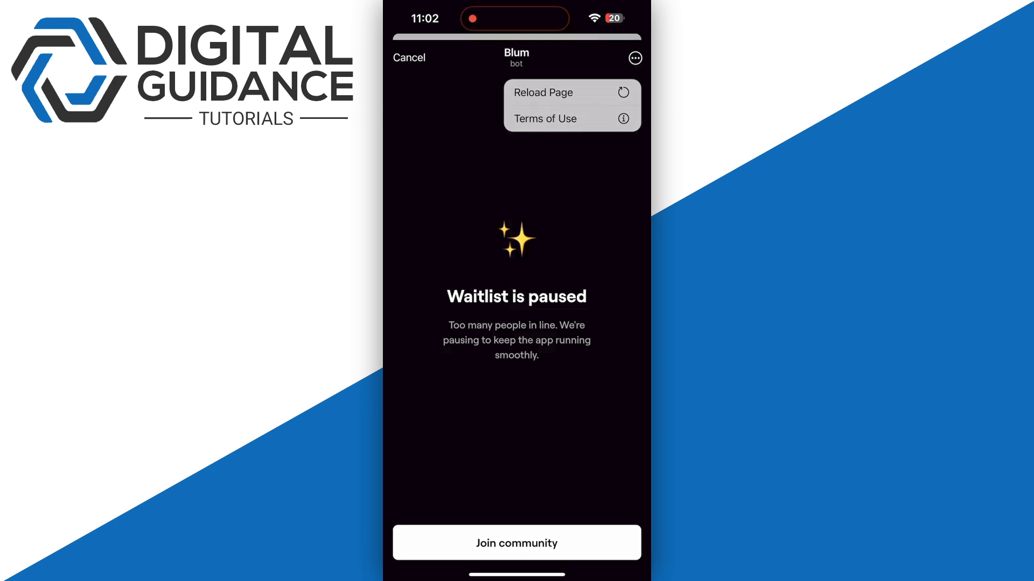
left_click(543, 92)
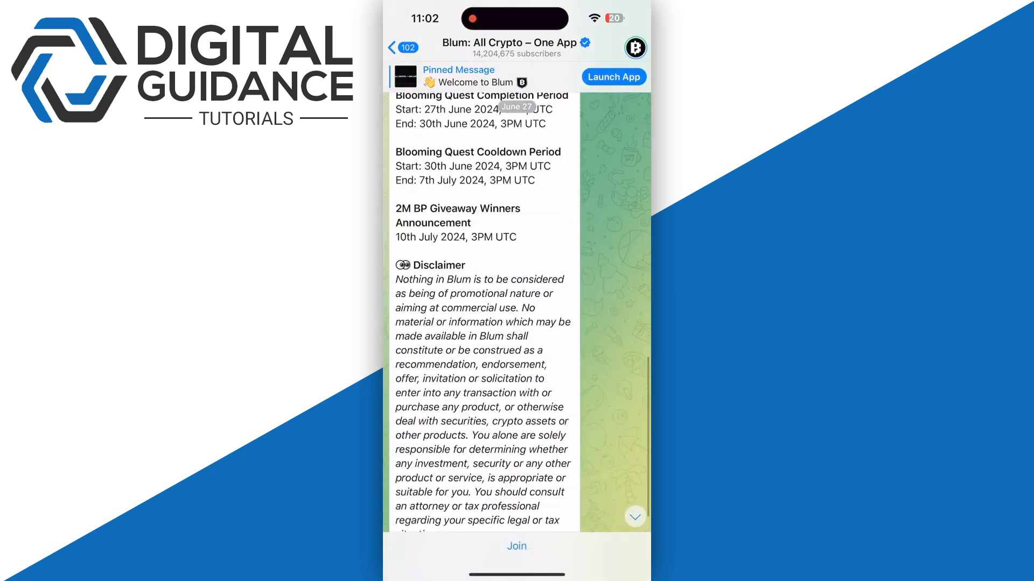
Launch the Blum web app from the channel's pinned bar and confirm the Launch dialog
scroll("down", 3)
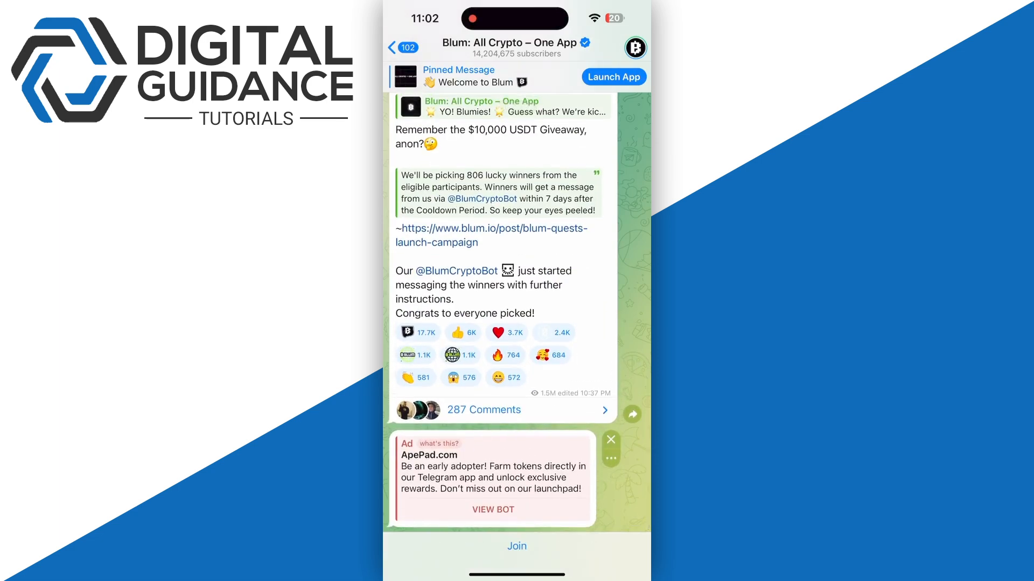
left_click(613, 77)
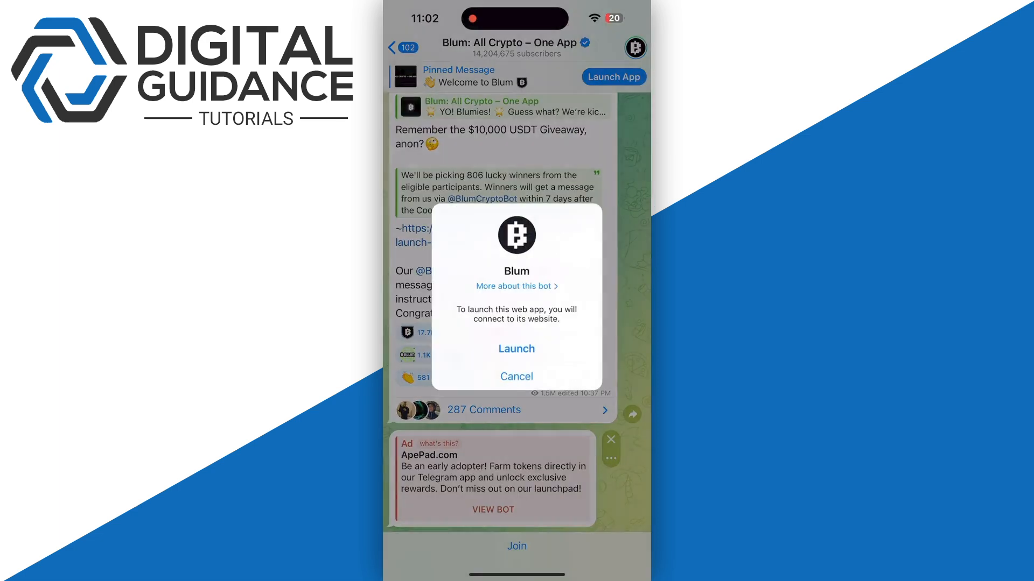
left_click(516, 377)
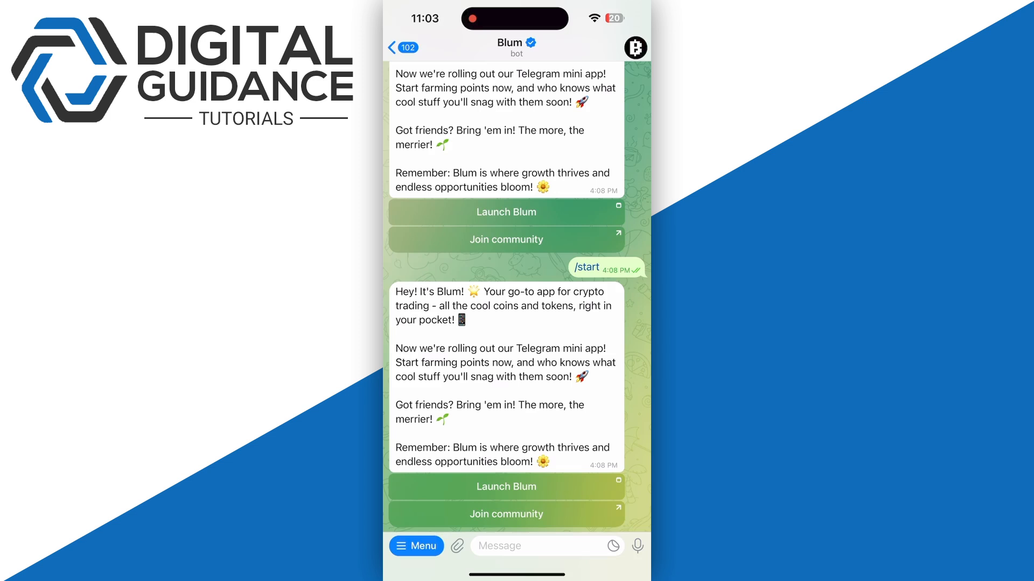
Launch Blum from the bot message; it still shows 'Waitlist is paused', so close it
left_click(506, 487)
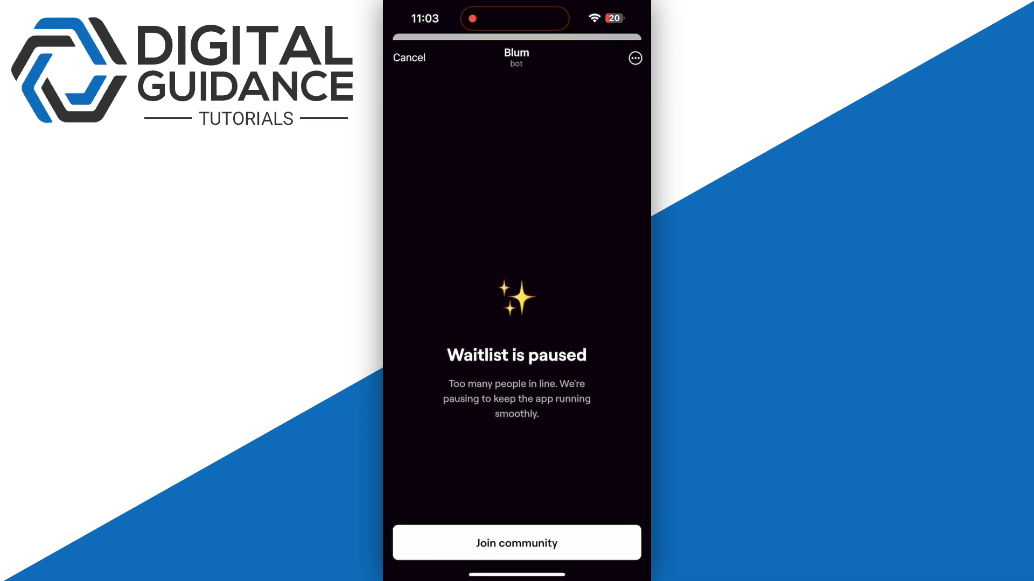
left_click(409, 57)
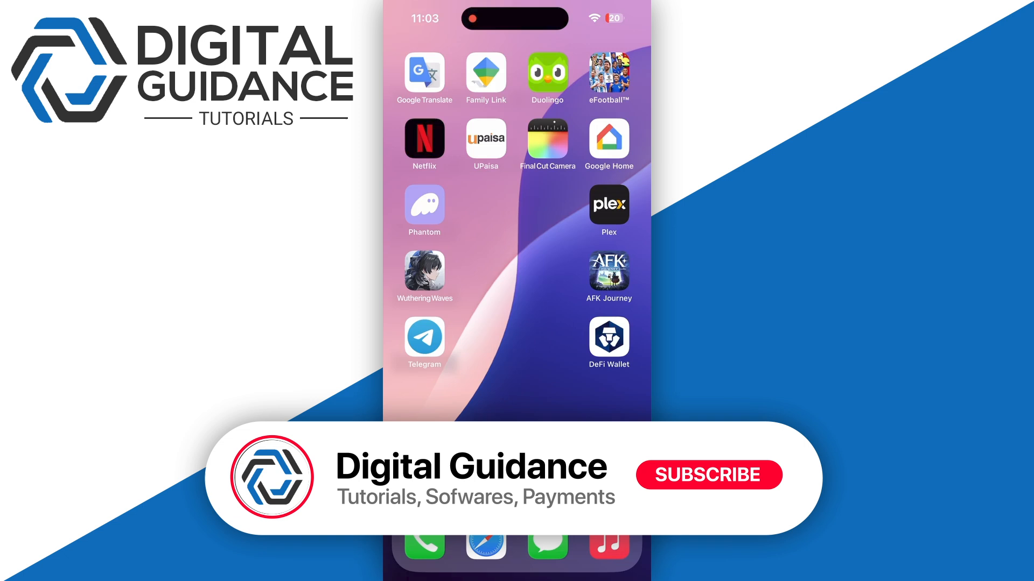
left_click(709, 474)
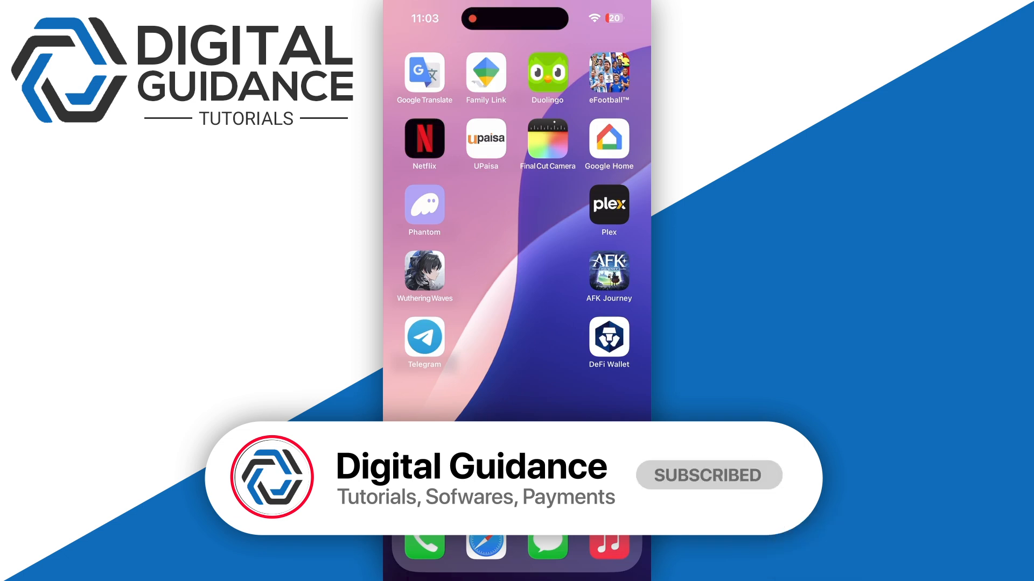